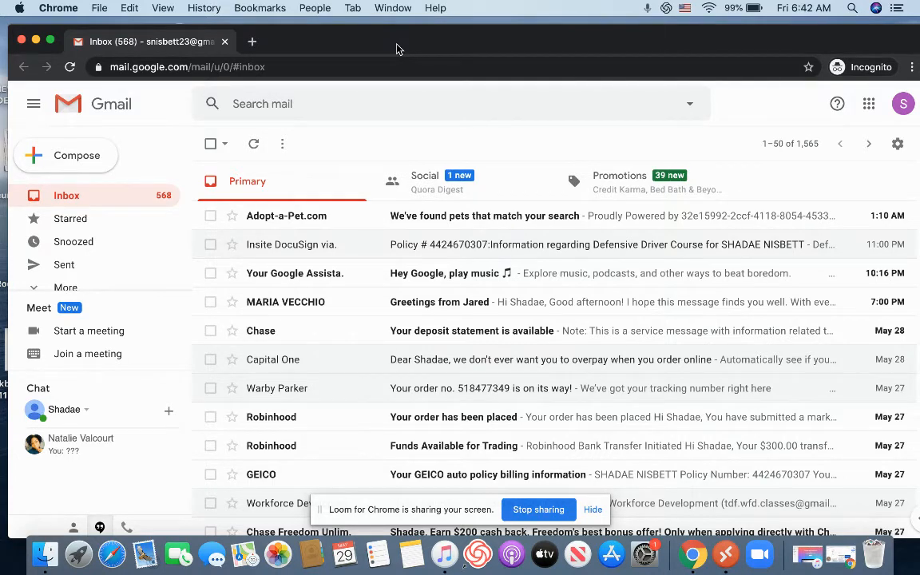
{"action": "mouse_move", "coordinate": [507, 59]}
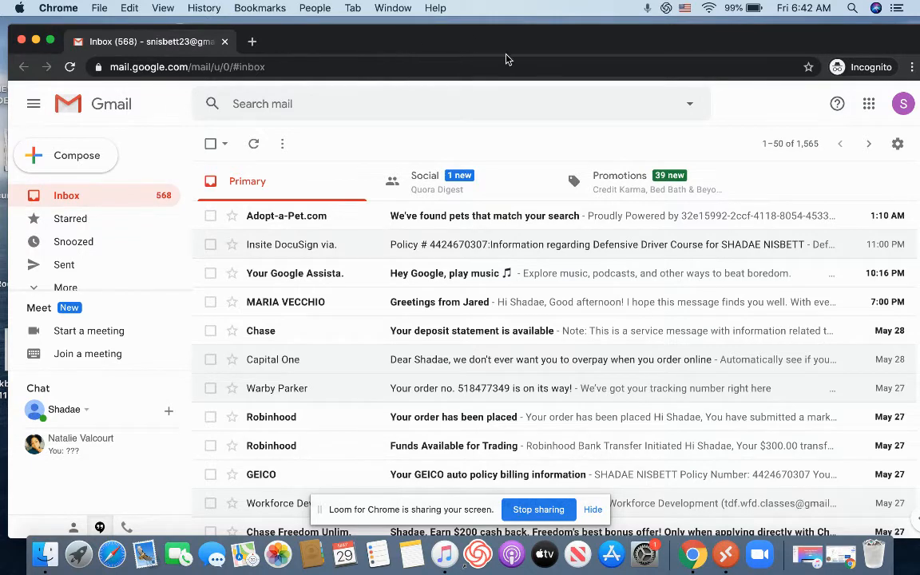
{"action": "mouse_move", "coordinate": [814, 116]}
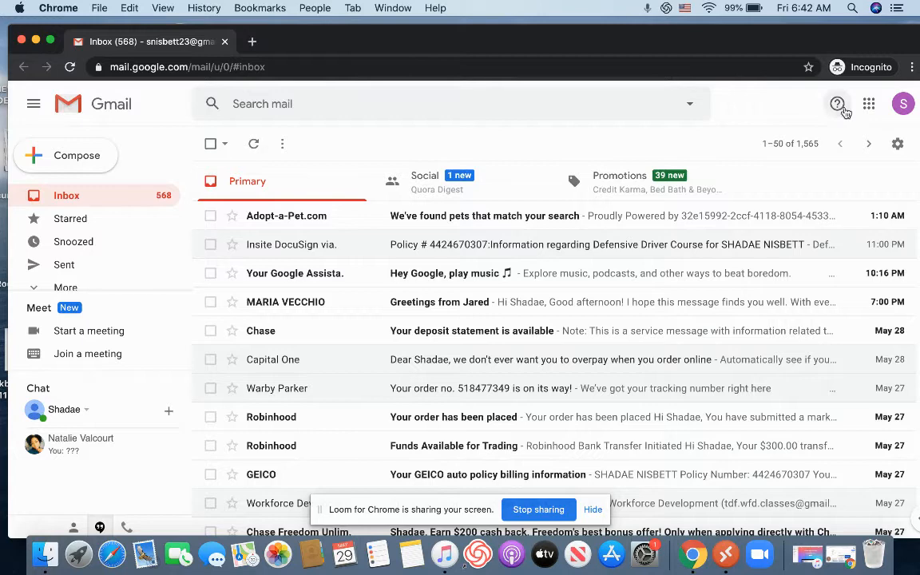
{"action": "mouse_move", "coordinate": [869, 104]}
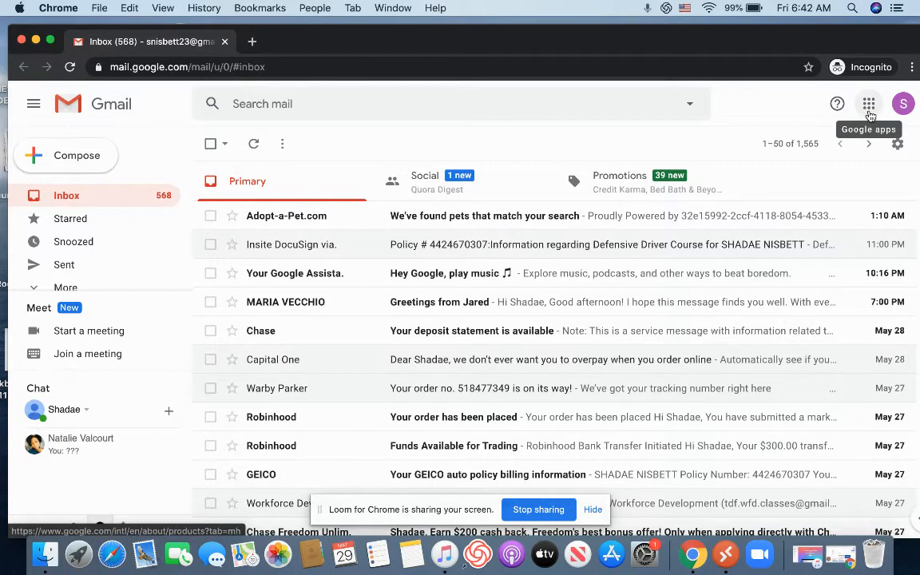
- Open the Google apps launcher from the grid icon at the top right of Gmail
{"action": "left_click", "coordinate": [868, 104]}
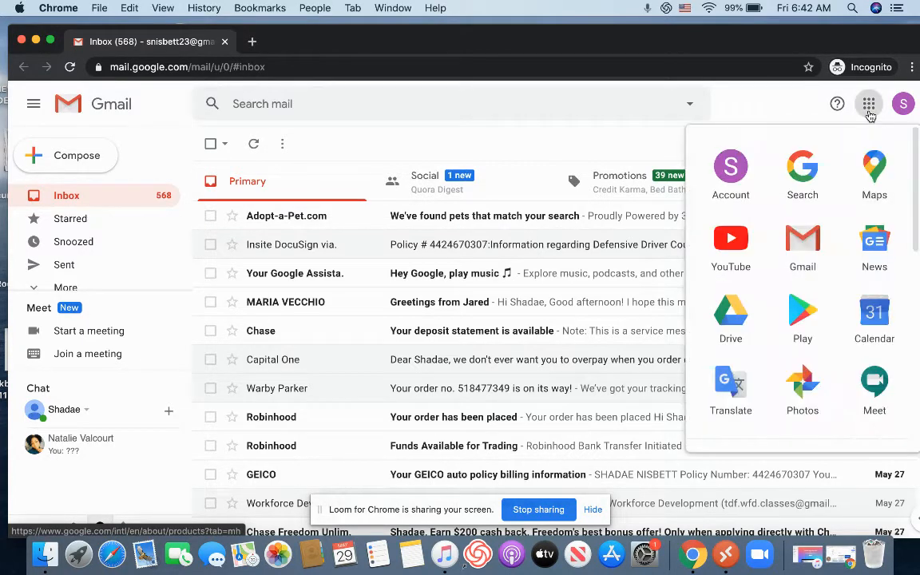
{"action": "mouse_move", "coordinate": [730, 312]}
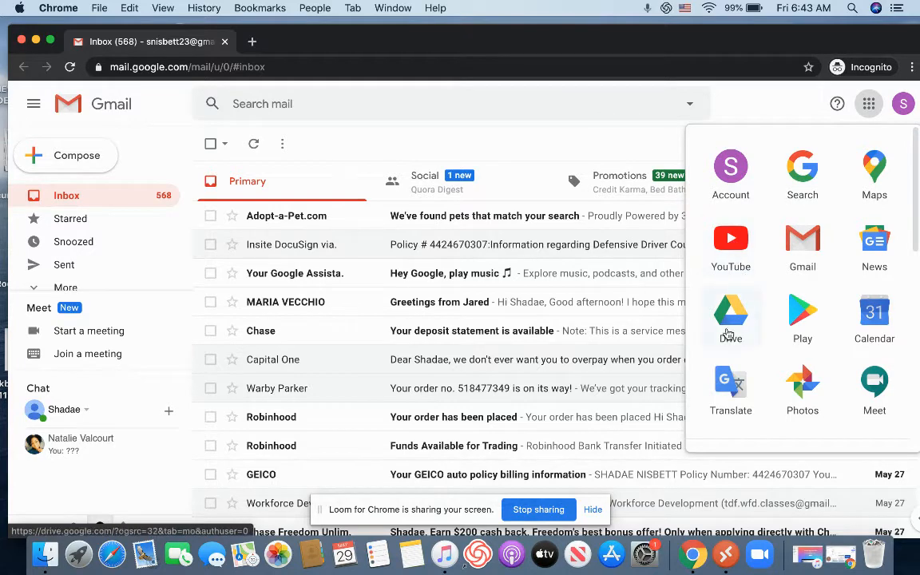
- Open Google Drive and download the Resume file as Resume.docx
{"action": "left_click", "coordinate": [730, 312]}
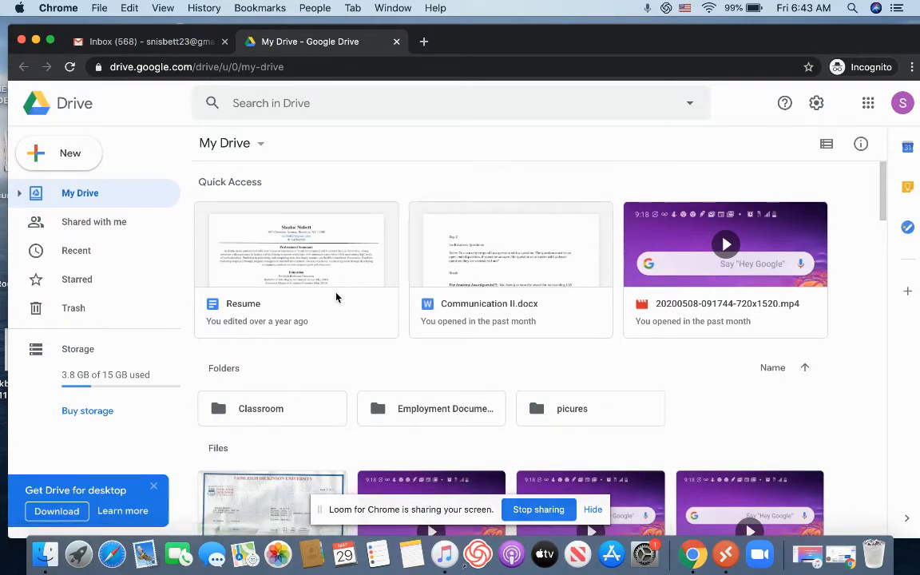
{"action": "right_click", "coordinate": [297, 247]}
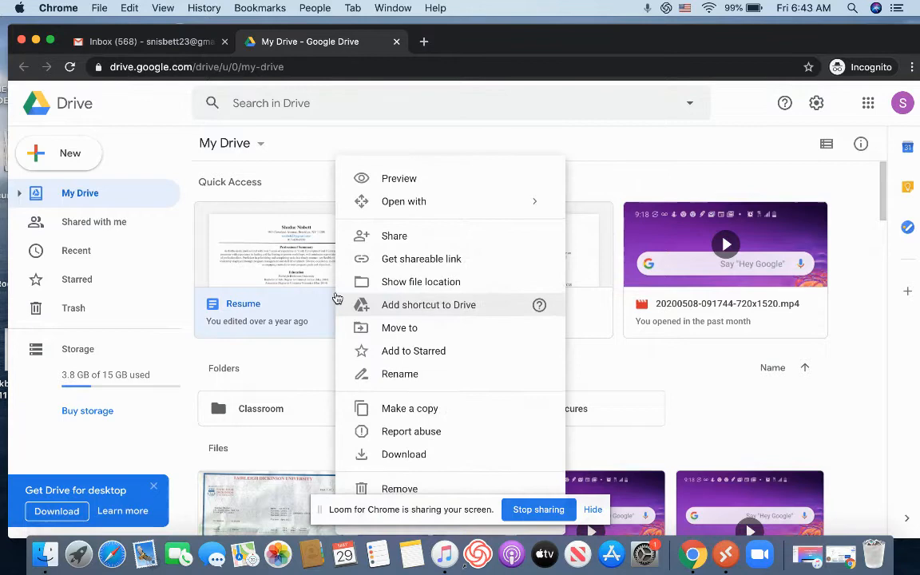
{"action": "mouse_move", "coordinate": [426, 432]}
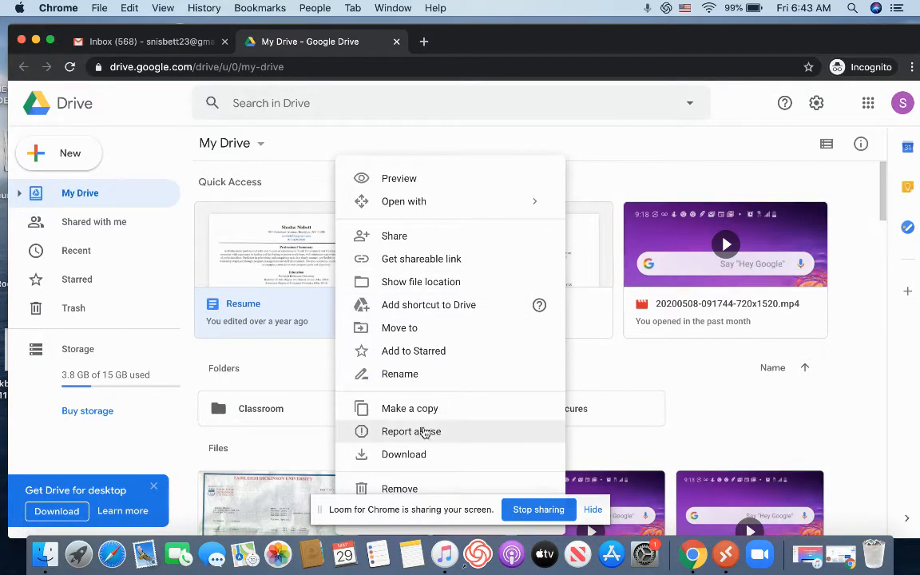
{"action": "left_click", "coordinate": [403, 454]}
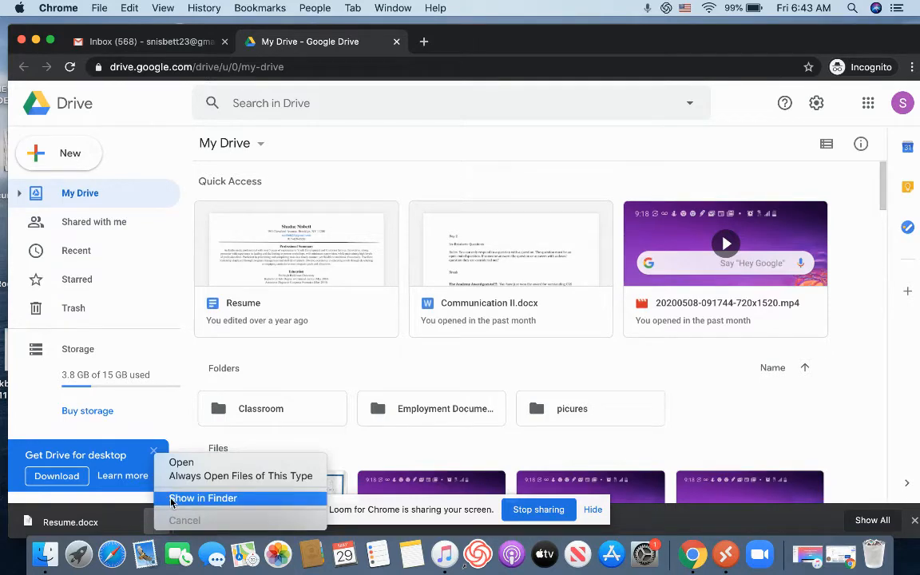
- Show Resume.docx in the Downloads folder in Finder via the download bar
{"action": "left_click", "coordinate": [203, 497]}
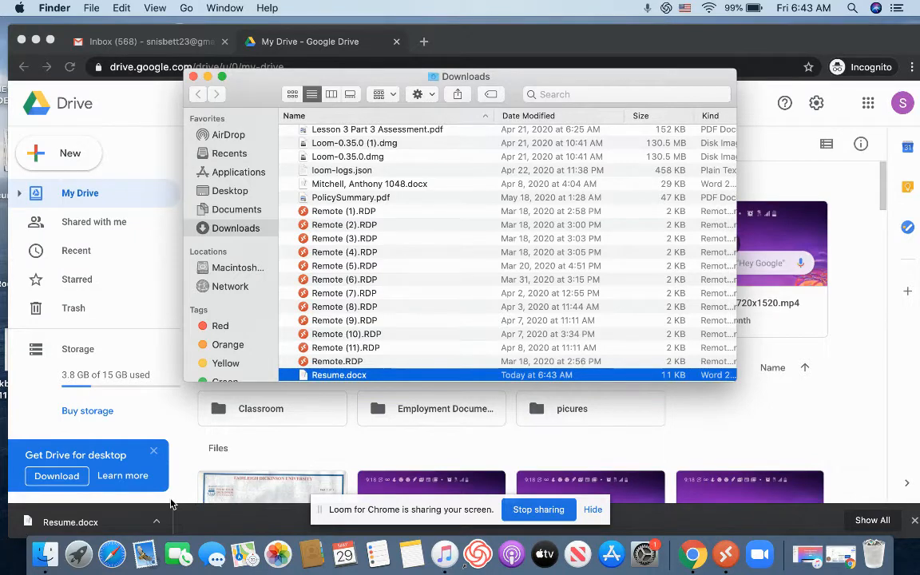
{"action": "mouse_move", "coordinate": [254, 233]}
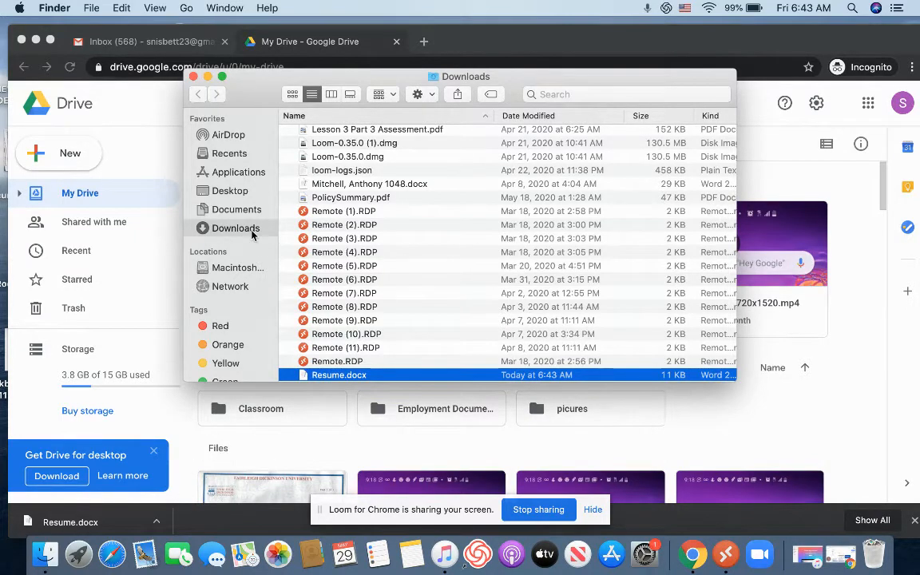
{"action": "mouse_move", "coordinate": [244, 233]}
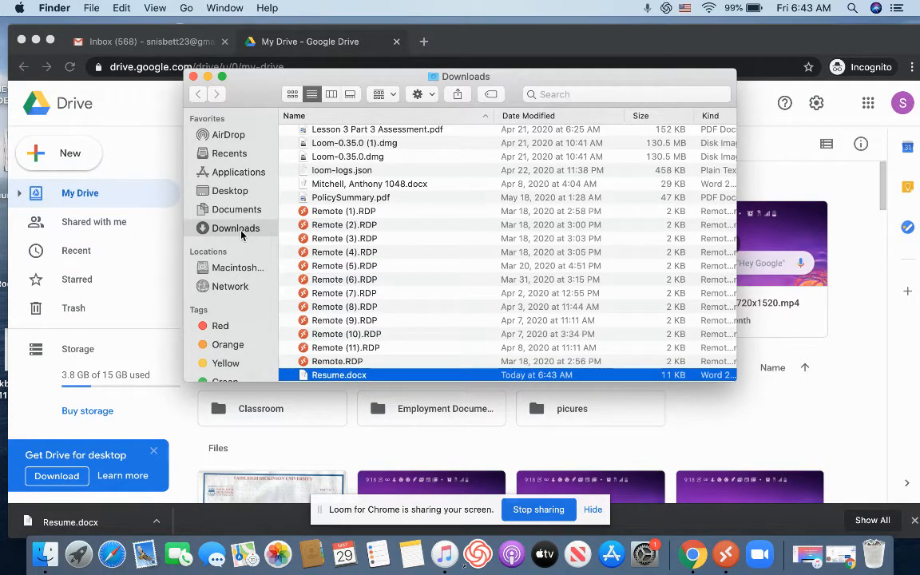
{"action": "mouse_move", "coordinate": [378, 224]}
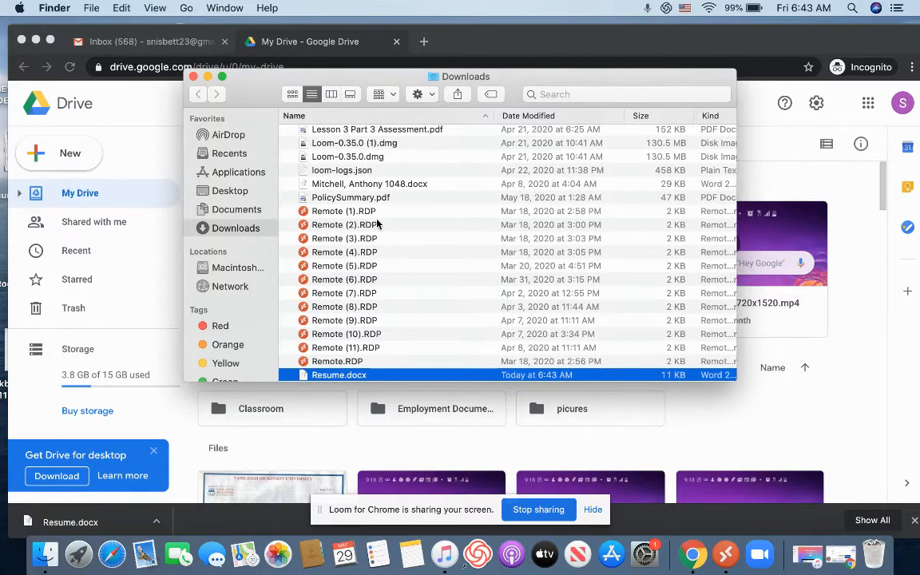
{"action": "mouse_move", "coordinate": [239, 233]}
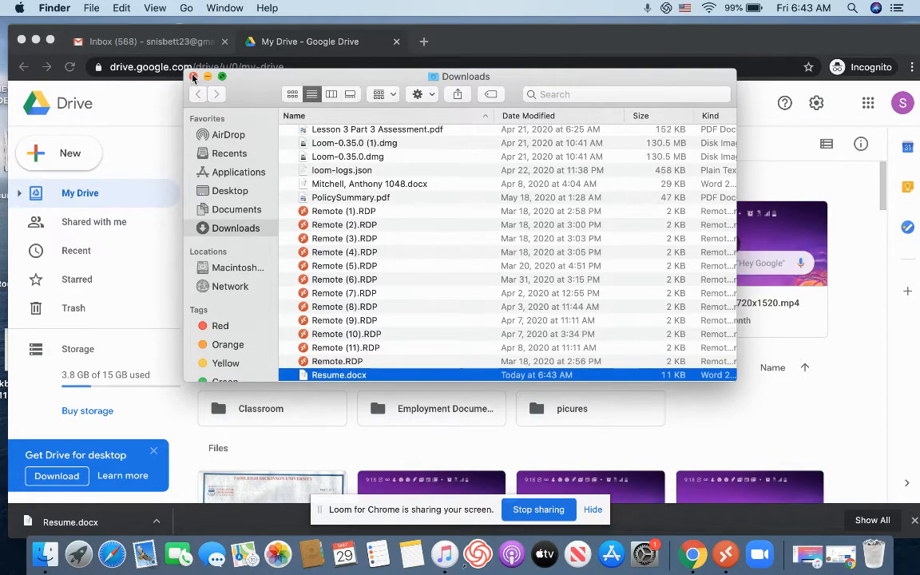
- Close the Finder Downloads window and open indeed.com in a new Chrome tab
{"action": "left_click", "coordinate": [193, 77]}
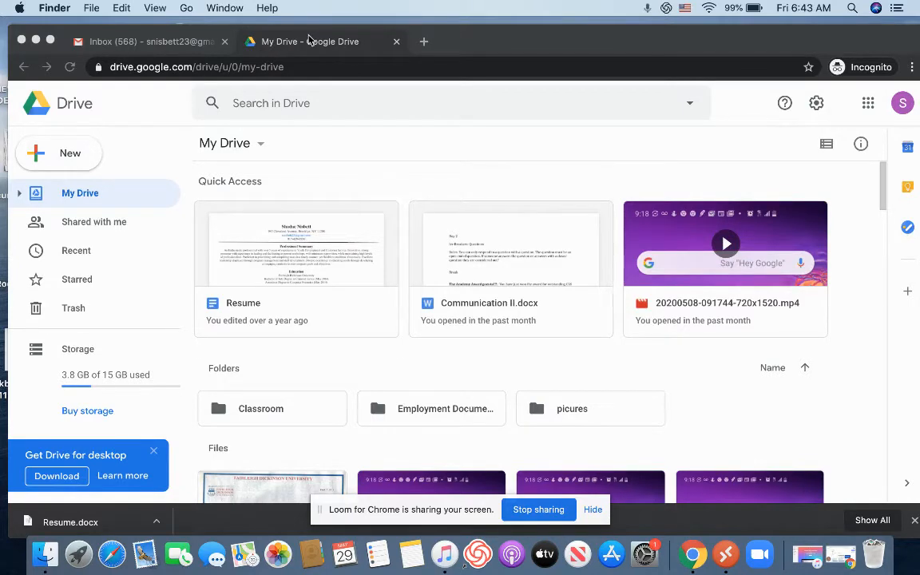
{"action": "mouse_move", "coordinate": [352, 42]}
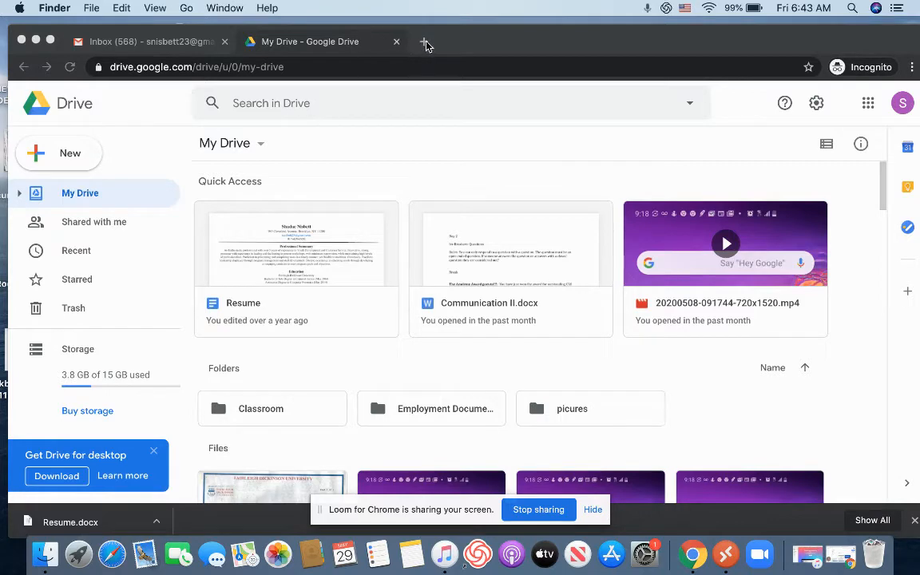
{"action": "left_click", "coordinate": [426, 43]}
{"action": "type", "text": "indeed.com"}
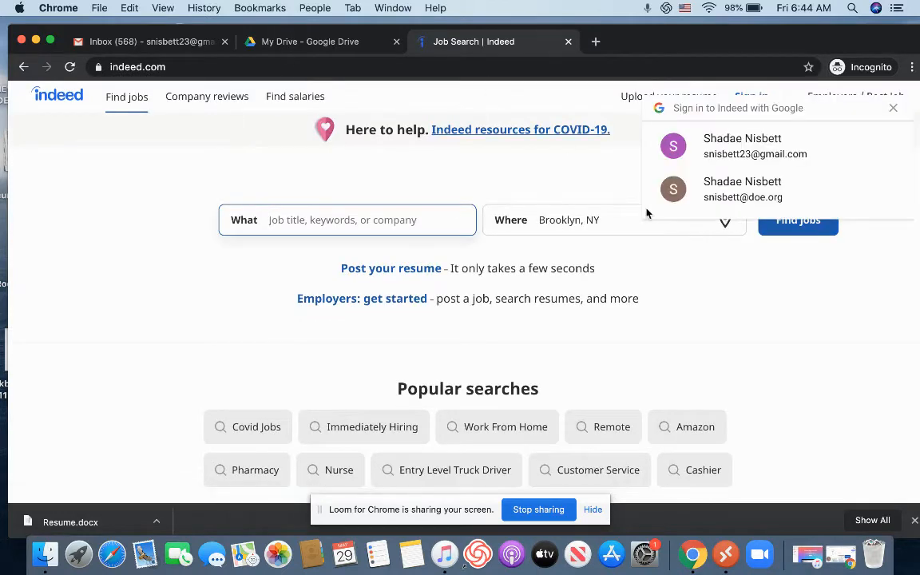
- Dismiss the 'Sign in to Indeed with Google' popup and open Indeed's Sign In page
{"action": "left_click", "coordinate": [893, 108]}
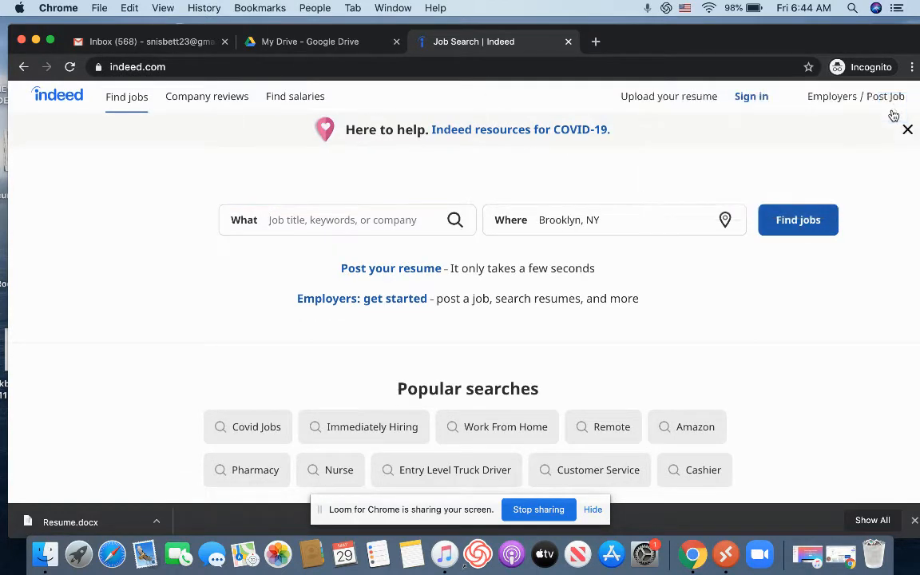
{"action": "mouse_move", "coordinate": [751, 95]}
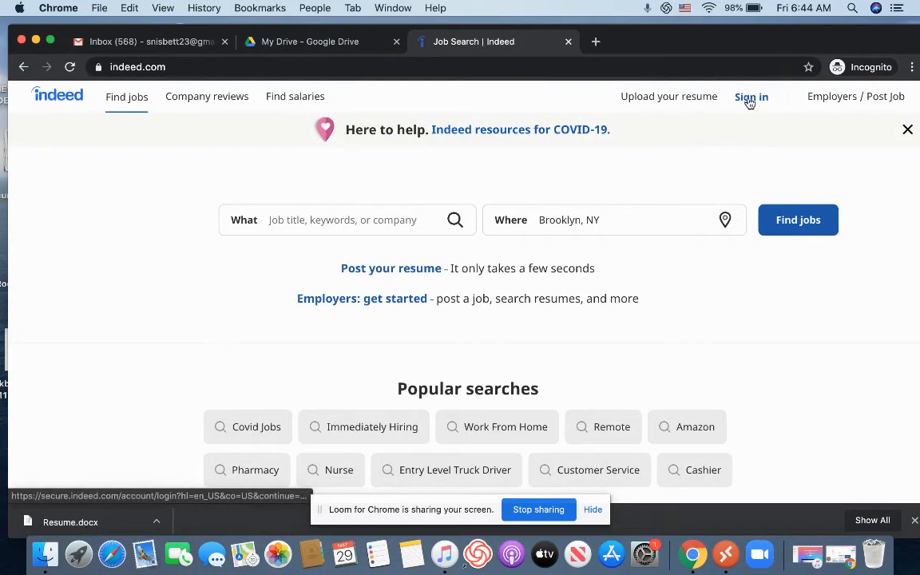
{"action": "left_click", "coordinate": [751, 96]}
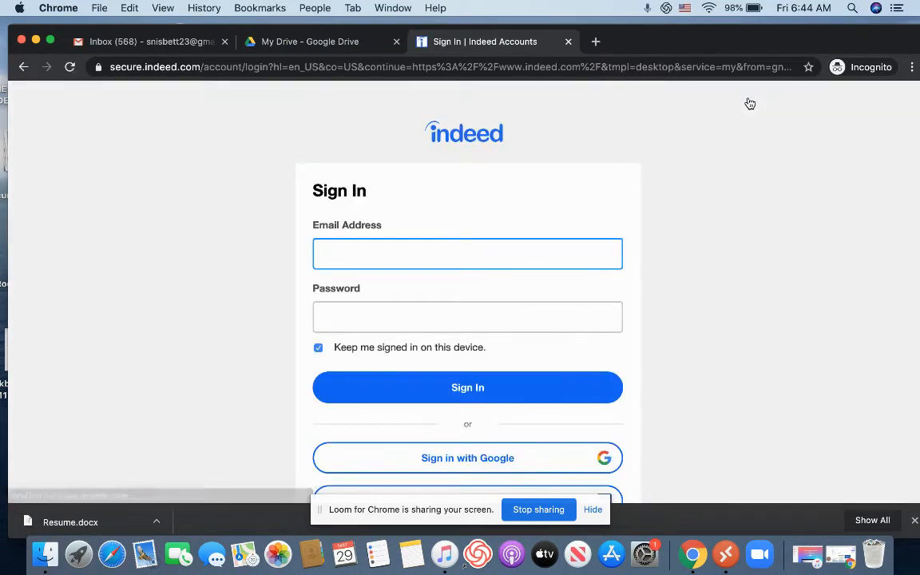
{"action": "scroll", "scroll_direction": "down", "scroll_amount": 3}
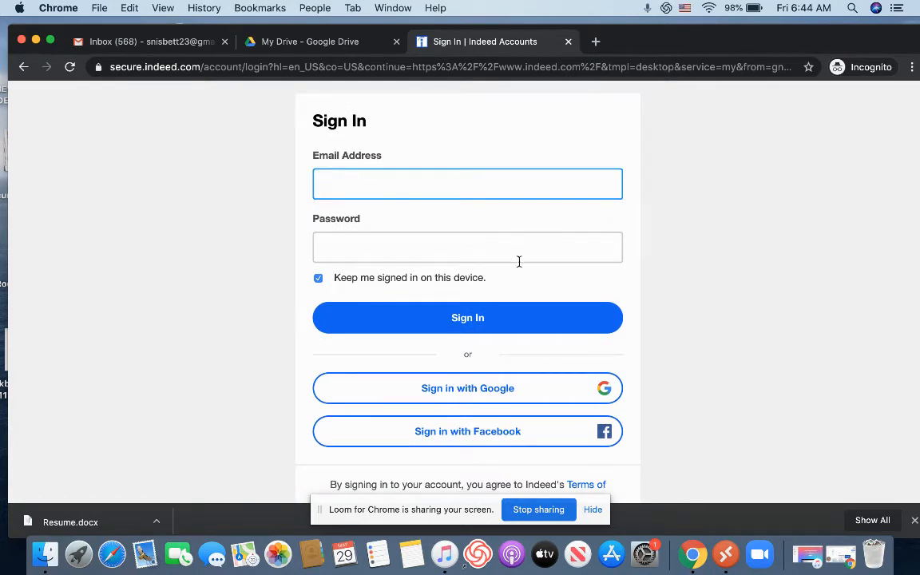
- Choose 'Sign in with Google' to bring up the Google account chooser for Indeed
{"action": "left_click", "coordinate": [467, 388]}
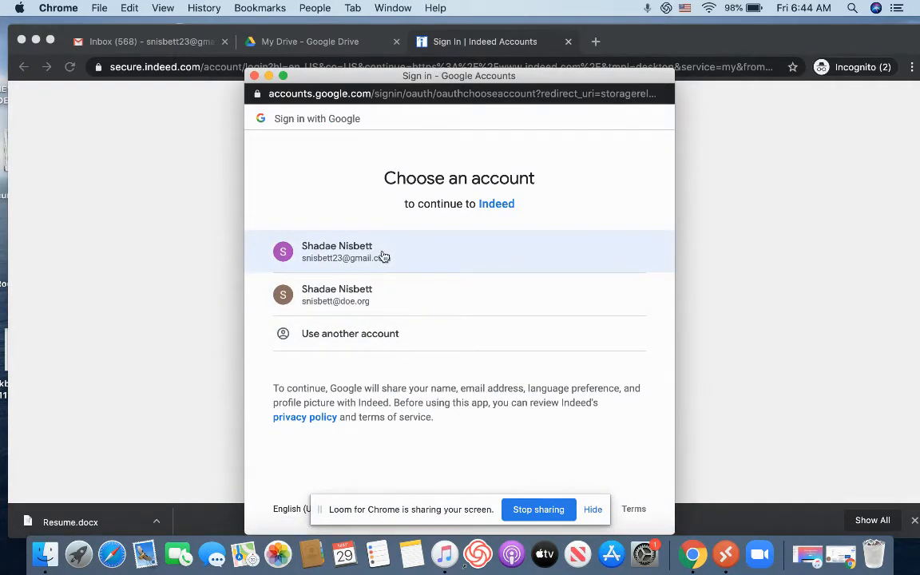
{"action": "mouse_move", "coordinate": [419, 254]}
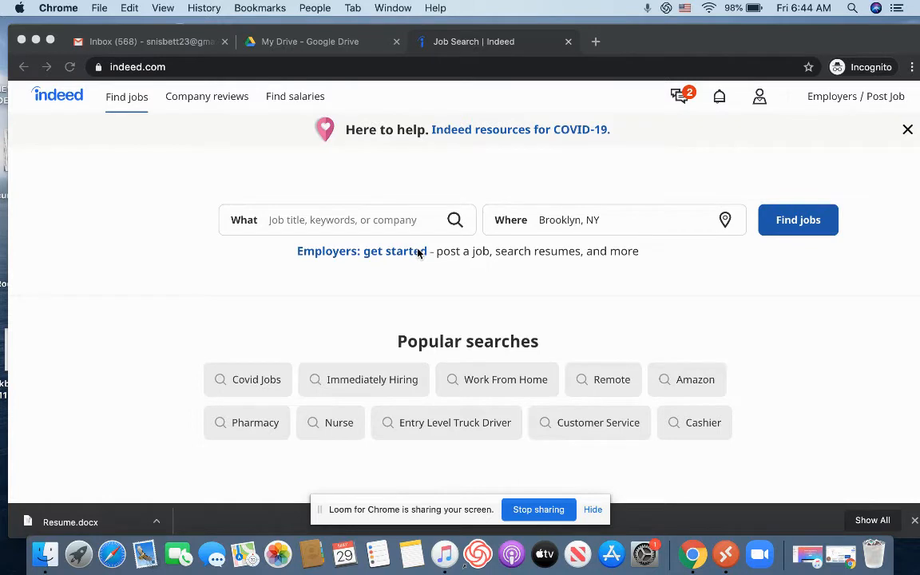
{"action": "mouse_move", "coordinate": [709, 181]}
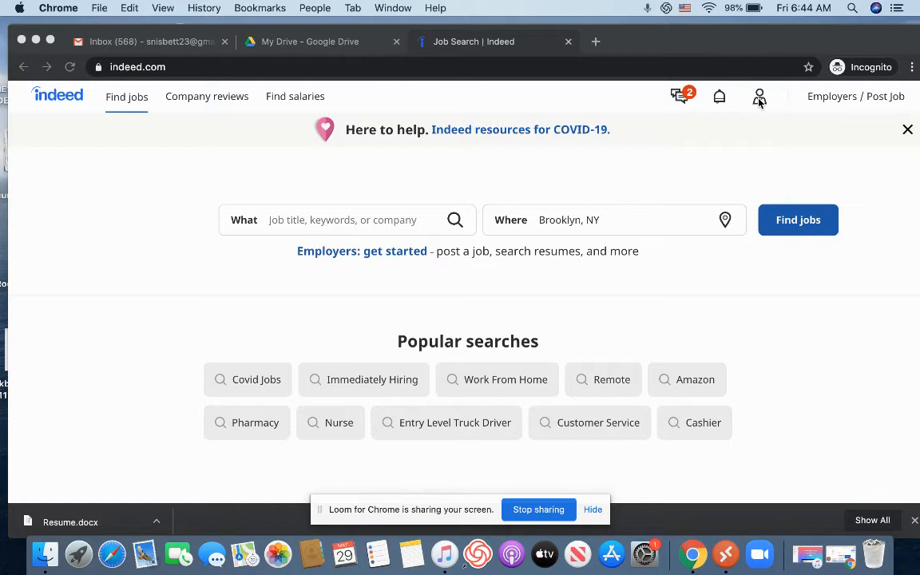
- Open the Resume page from the Indeed account menu
{"action": "left_click", "coordinate": [760, 95]}
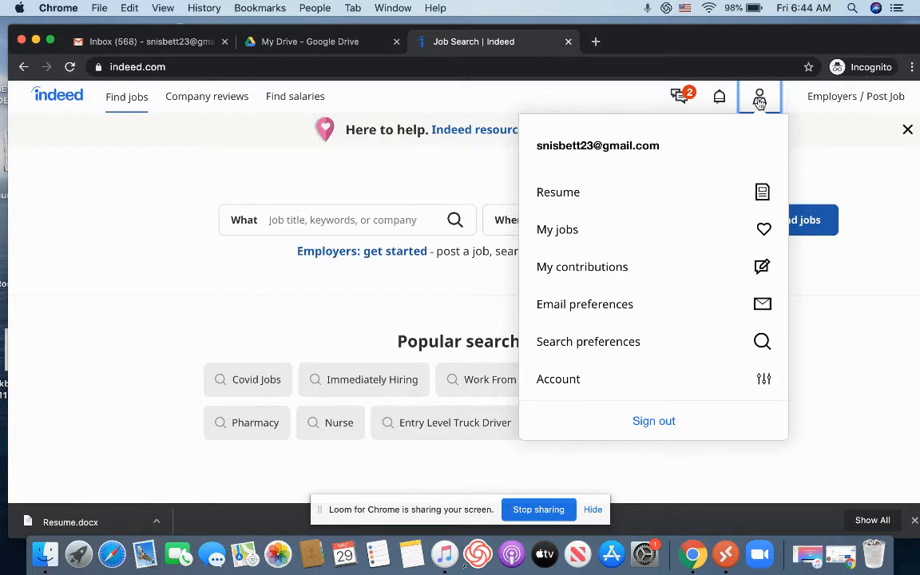
{"action": "mouse_move", "coordinate": [575, 191]}
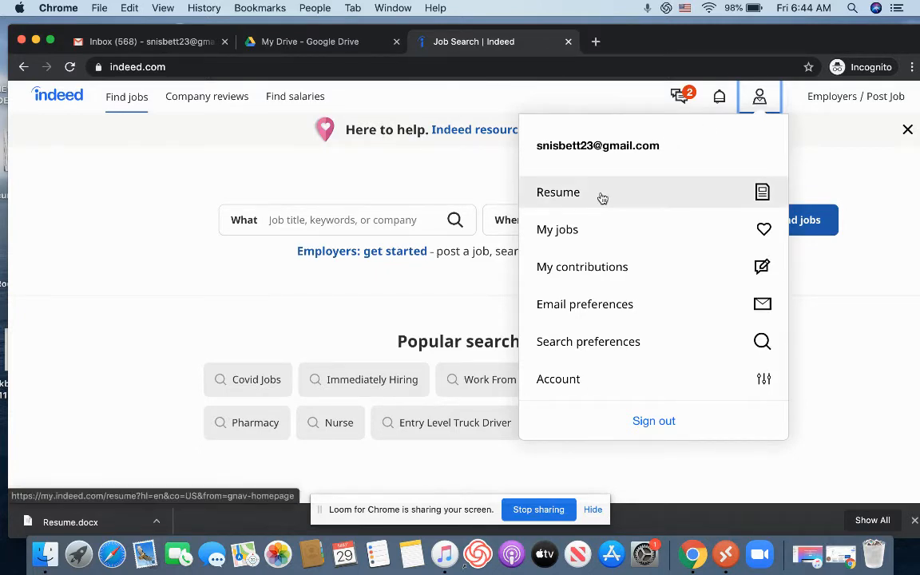
{"action": "left_click", "coordinate": [557, 192]}
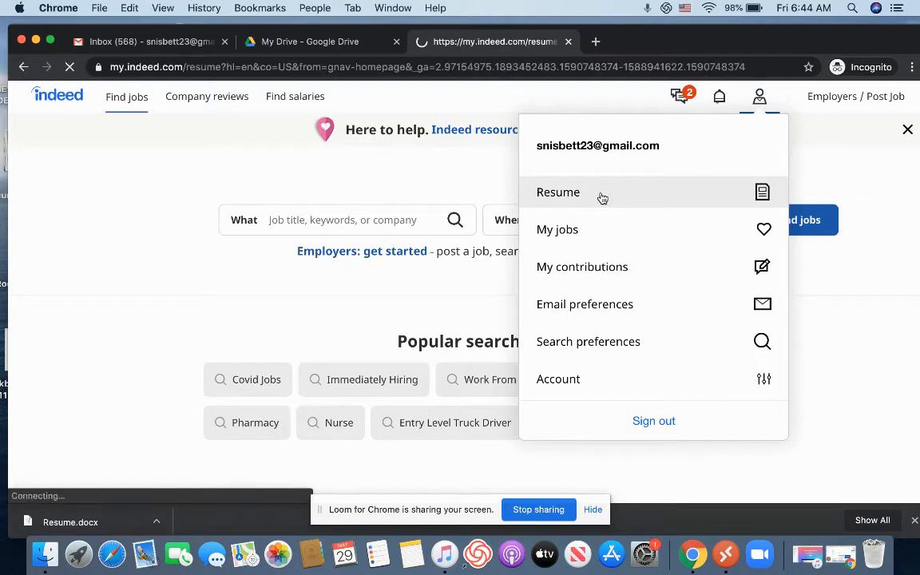
{"action": "left_click", "coordinate": [559, 191]}
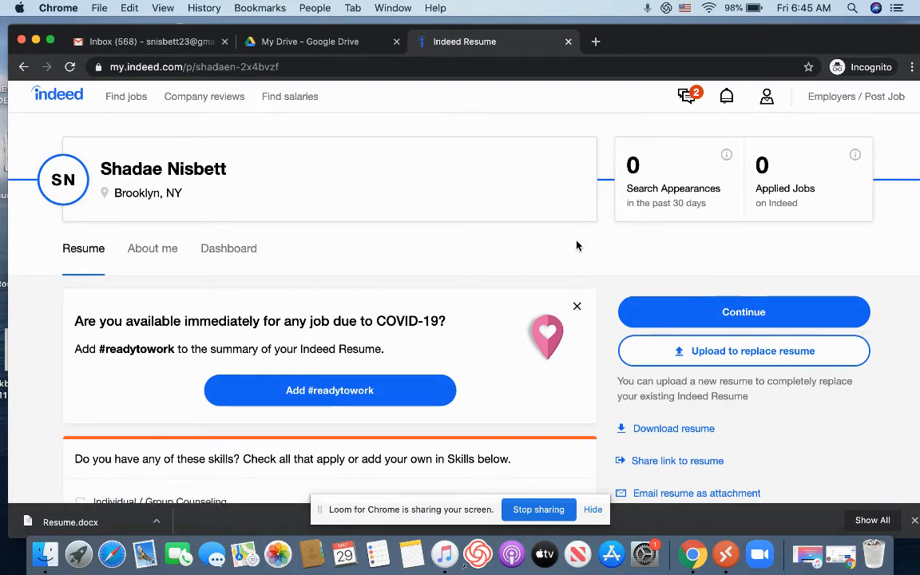
- Choose 'Upload to replace resume' on the resume page to open the file picker
{"action": "scroll", "scroll_direction": "down", "scroll_amount": 3}
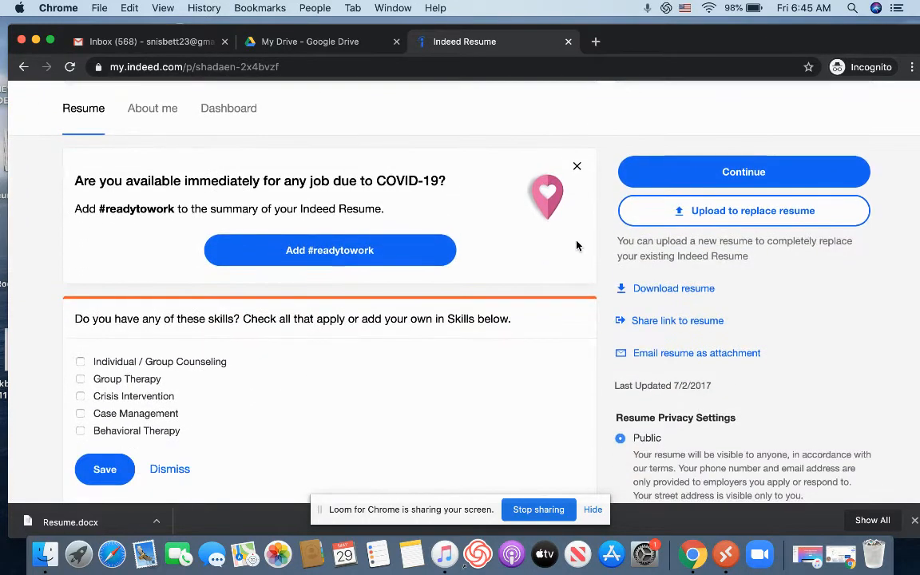
{"action": "mouse_move", "coordinate": [699, 227]}
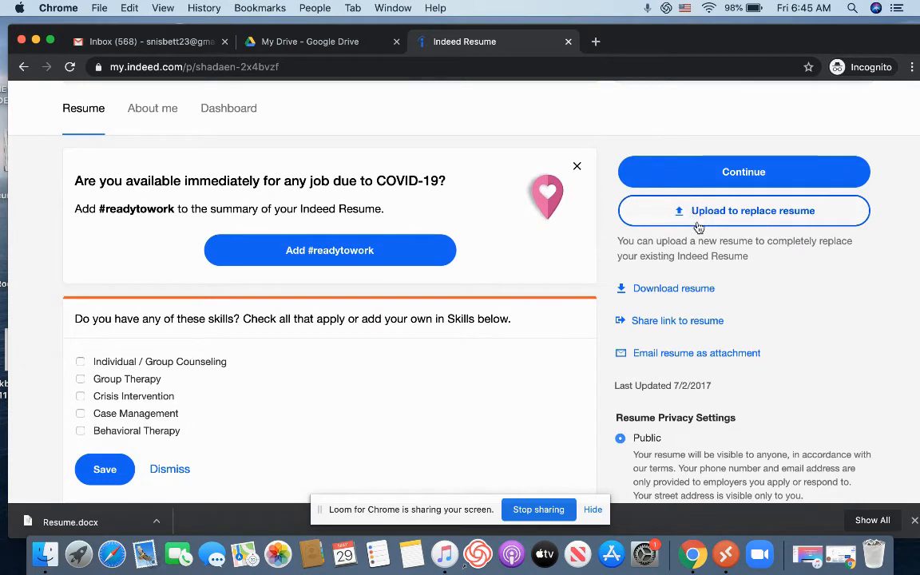
{"action": "mouse_move", "coordinate": [706, 224]}
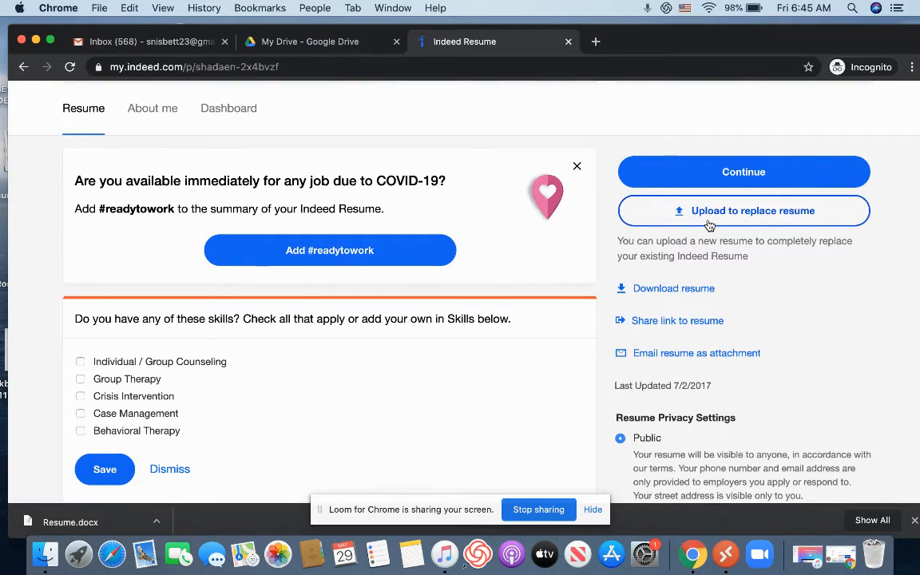
{"action": "left_click", "coordinate": [743, 211]}
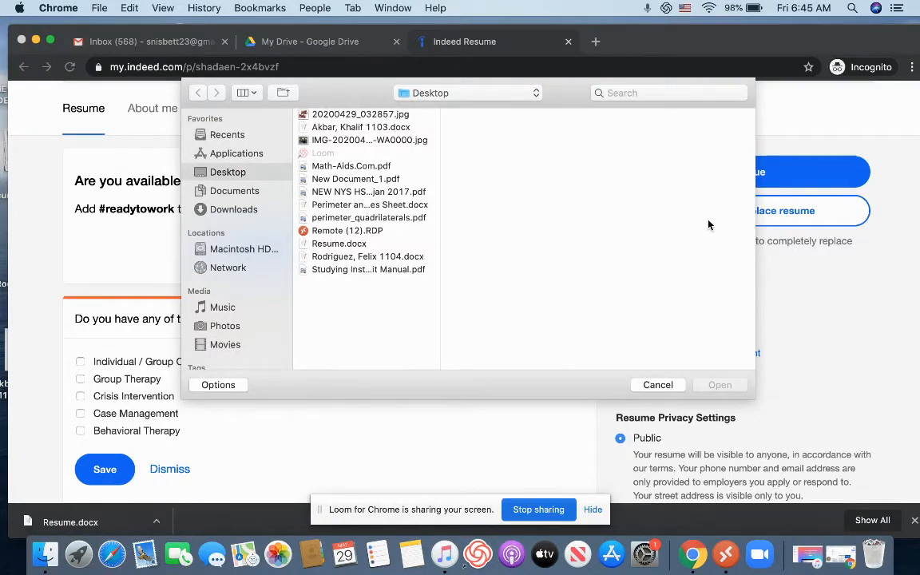
{"action": "mouse_move", "coordinate": [243, 217]}
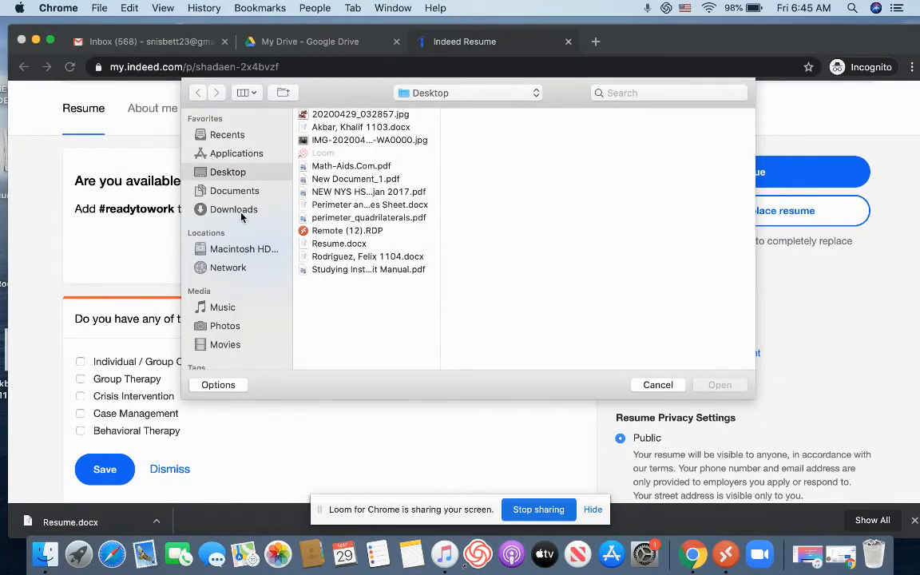
- Select Resume.docx from the Downloads folder and open it for upload
{"action": "left_click", "coordinate": [234, 208]}
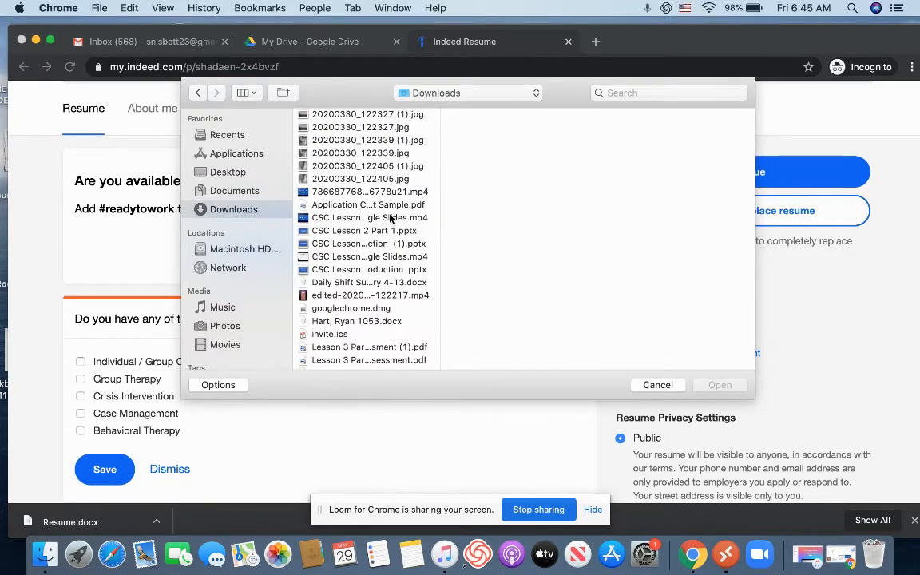
{"action": "scroll", "scroll_direction": "down", "scroll_amount": 3}
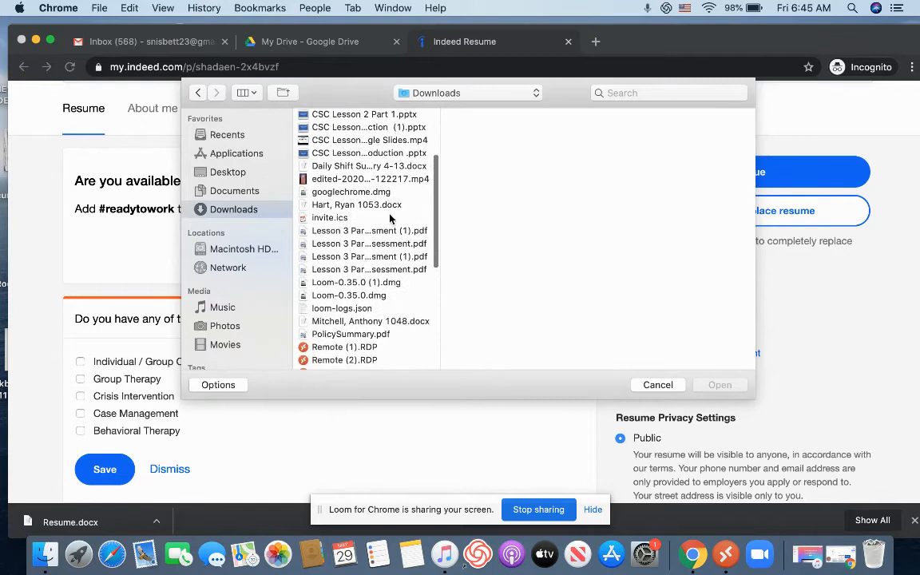
{"action": "scroll", "scroll_direction": "down", "scroll_amount": 3}
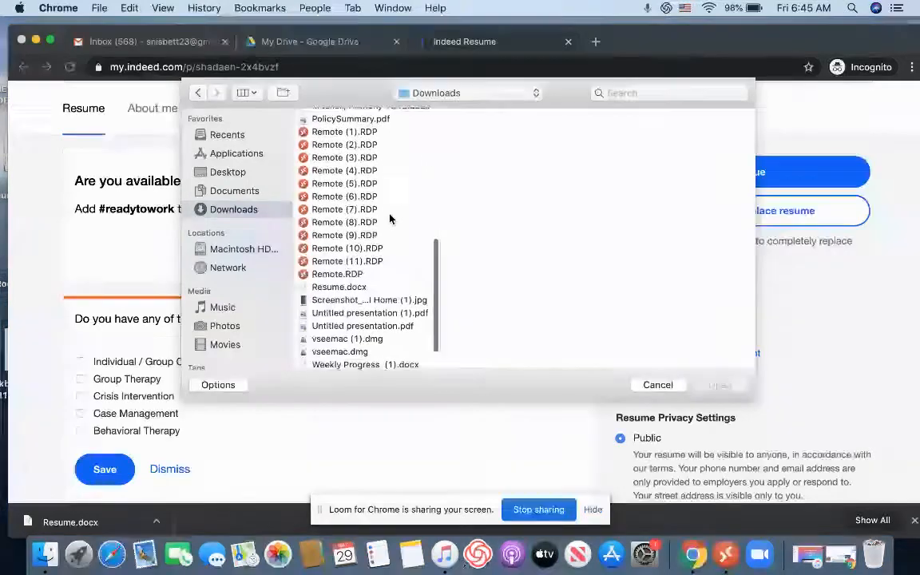
{"action": "left_click", "coordinate": [339, 277]}
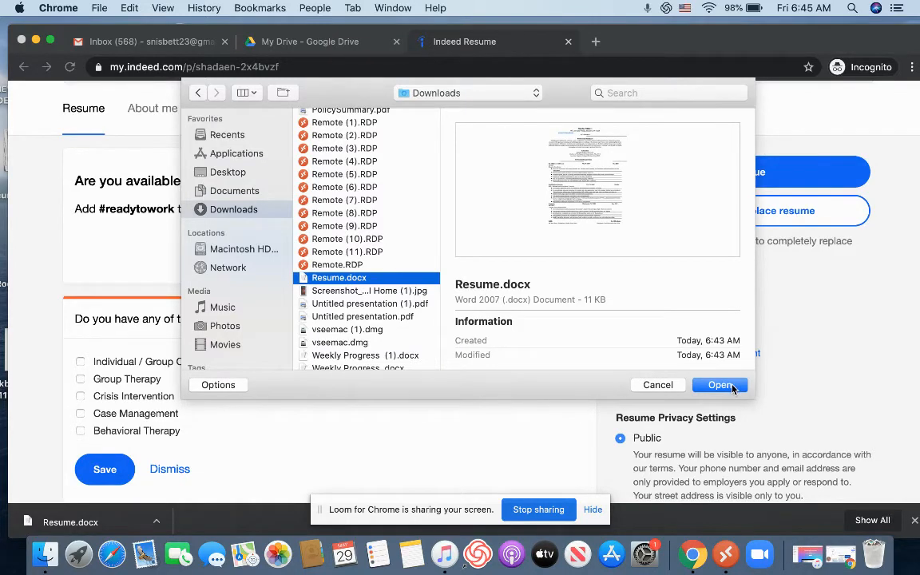
{"action": "left_click", "coordinate": [718, 385]}
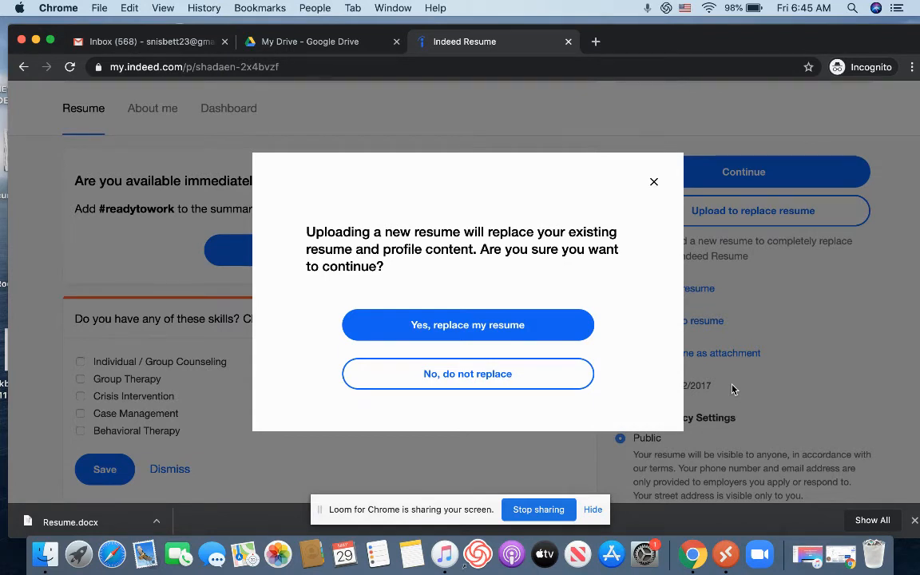
{"action": "mouse_move", "coordinate": [467, 373]}
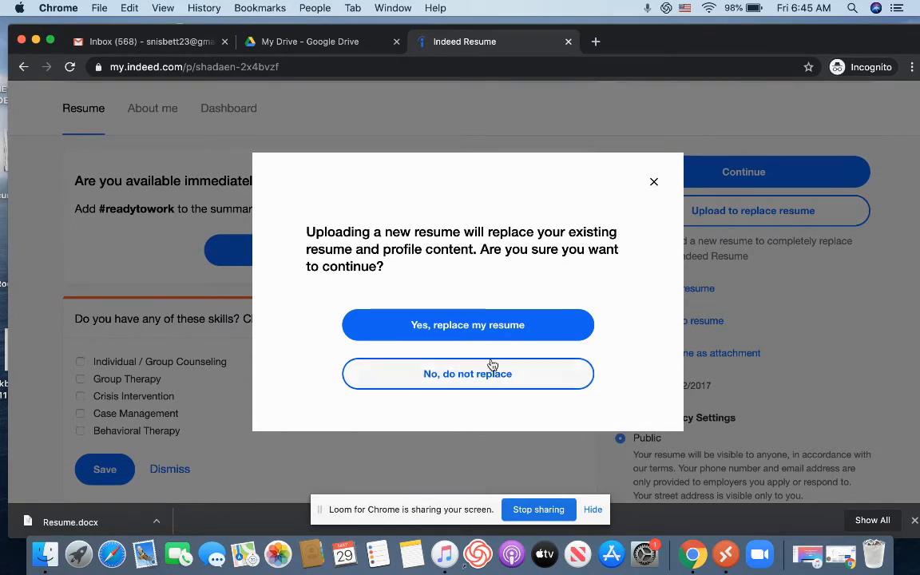
- Confirm 'Yes, replace my resume' in the replacement dialog
{"action": "left_click", "coordinate": [467, 324]}
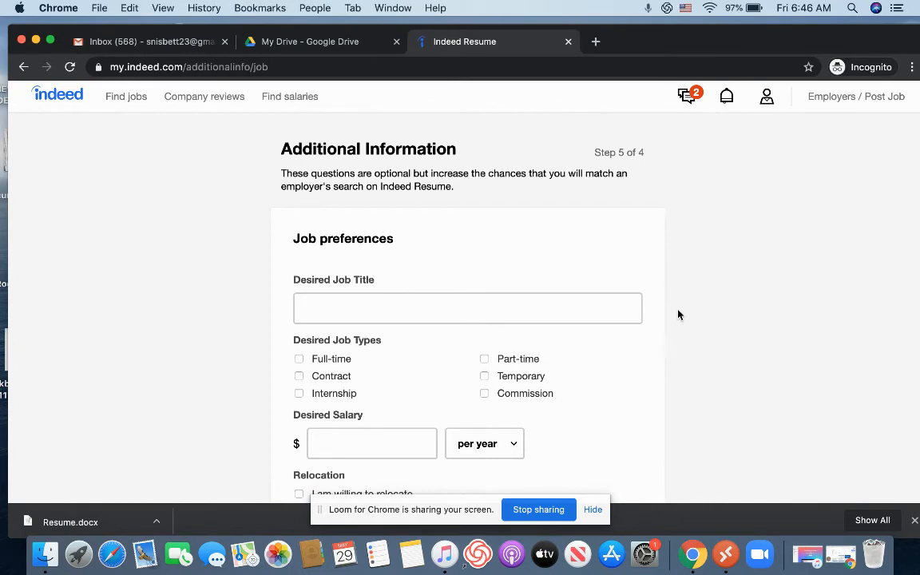
- Skip the optional Additional Information questions, leaving every field blank, and continue
{"action": "scroll", "scroll_direction": "down", "scroll_amount": 3}
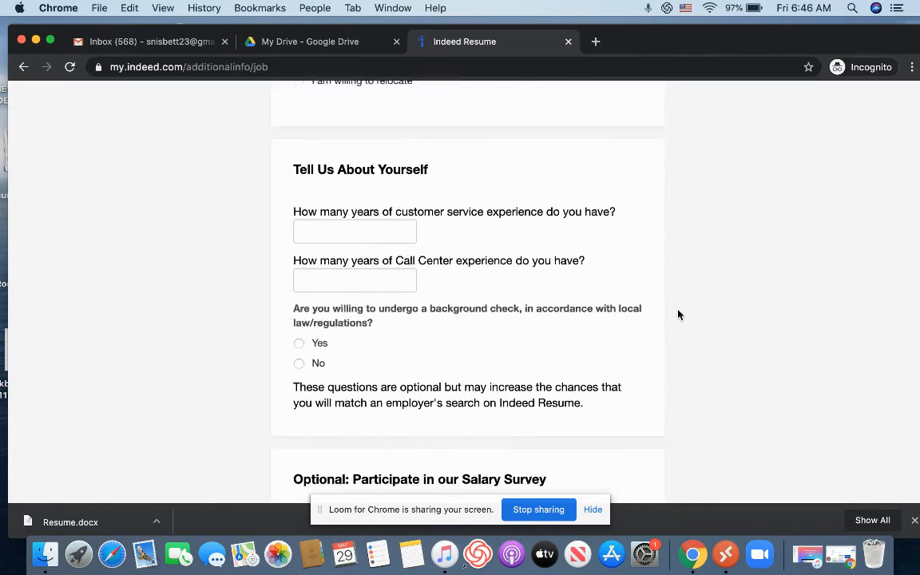
{"action": "scroll", "scroll_direction": "down", "scroll_amount": 3}
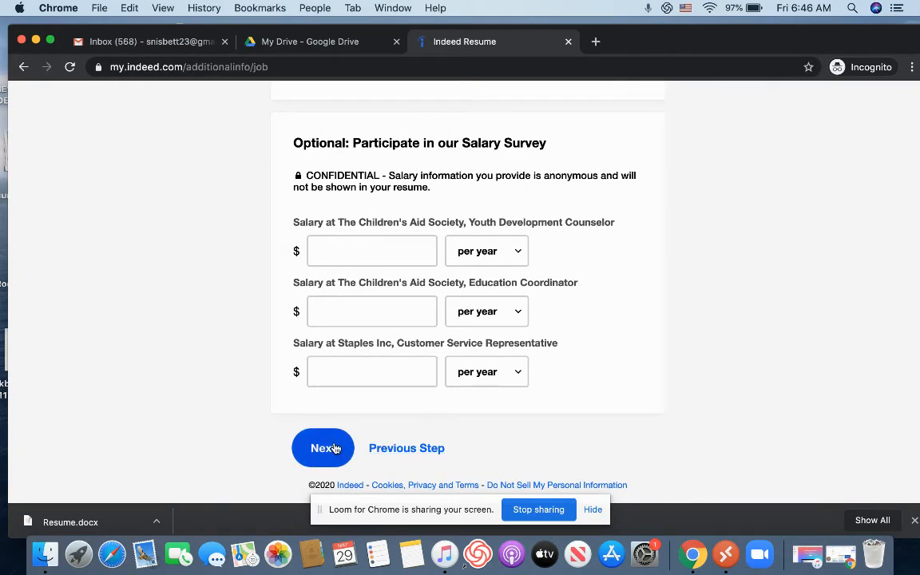
{"action": "left_click", "coordinate": [322, 448]}
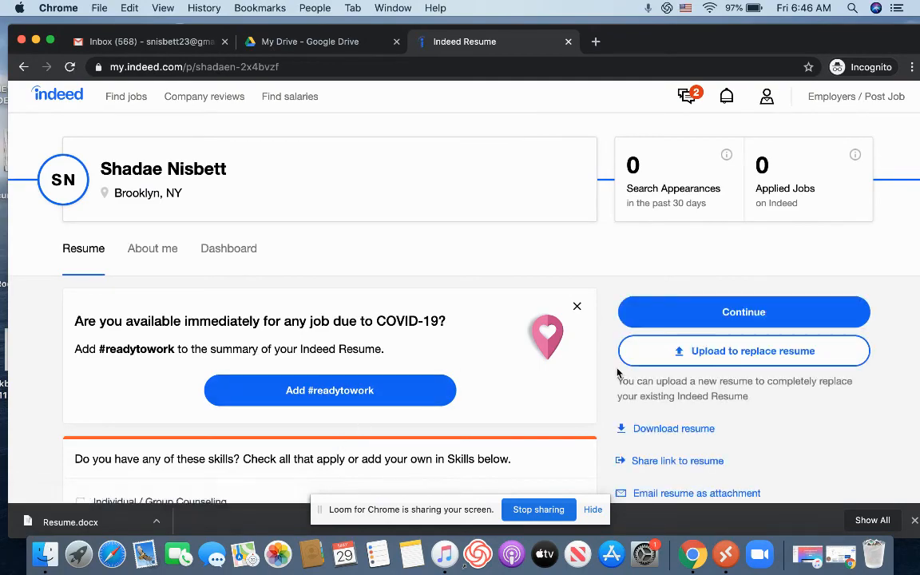
{"action": "scroll", "scroll_direction": "down", "scroll_amount": 3}
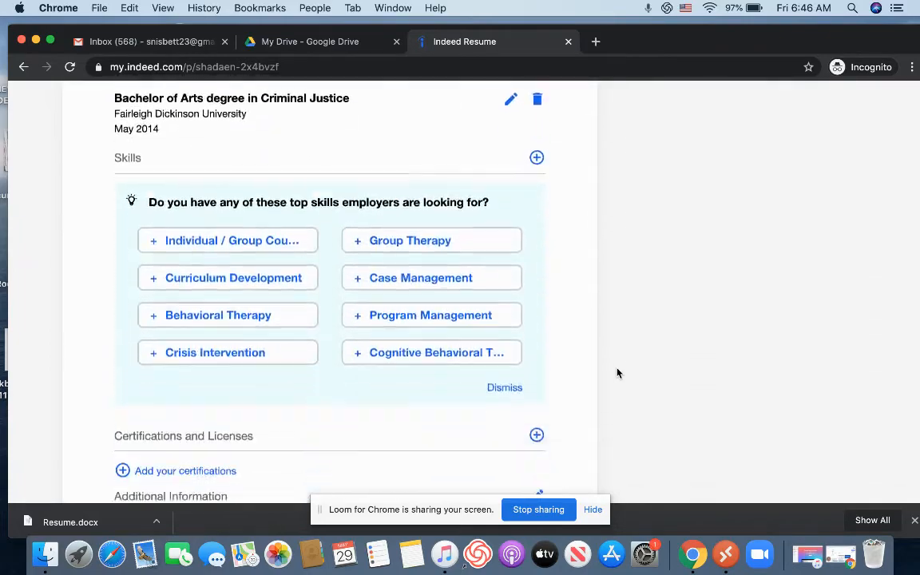
{"action": "scroll", "scroll_direction": "up", "scroll_amount": 3}
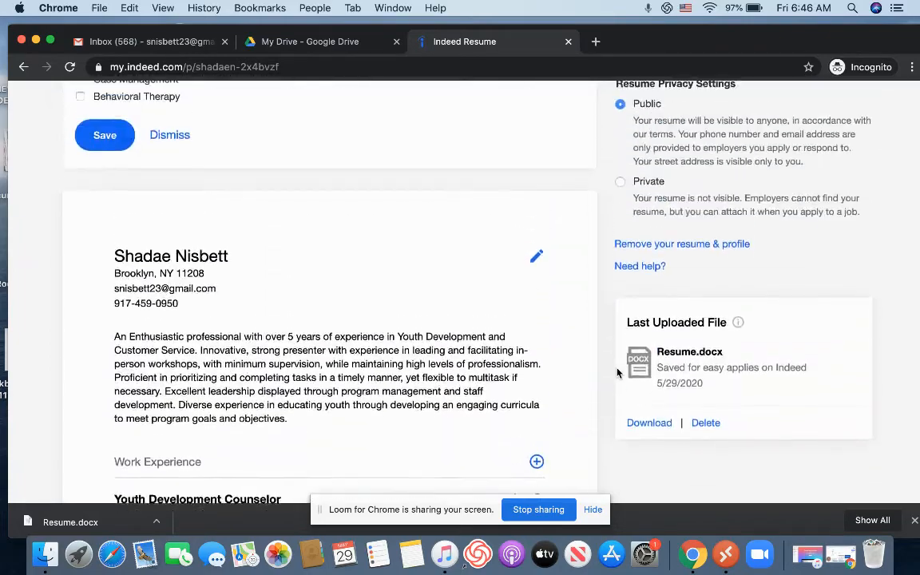
{"action": "scroll", "scroll_direction": "up", "scroll_amount": 3}
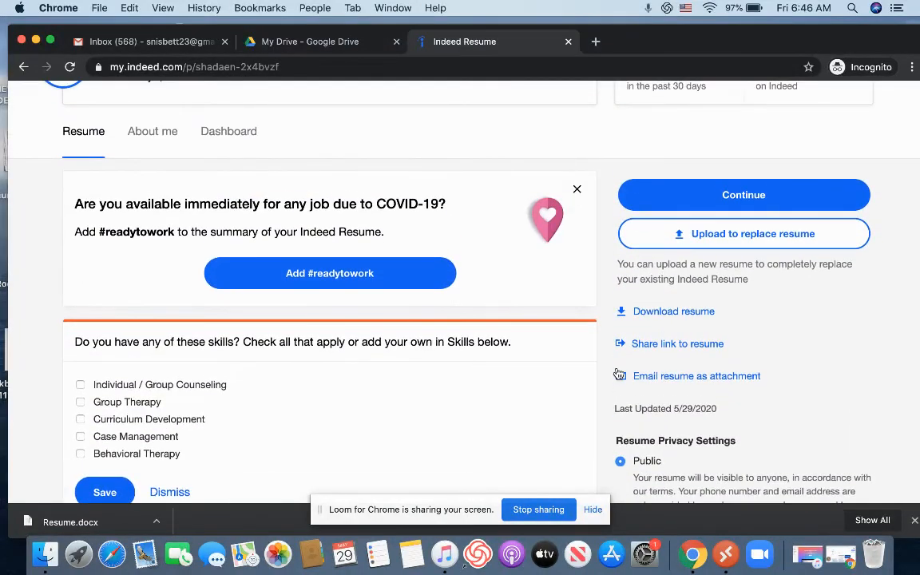
{"action": "scroll", "scroll_direction": "up", "scroll_amount": 3}
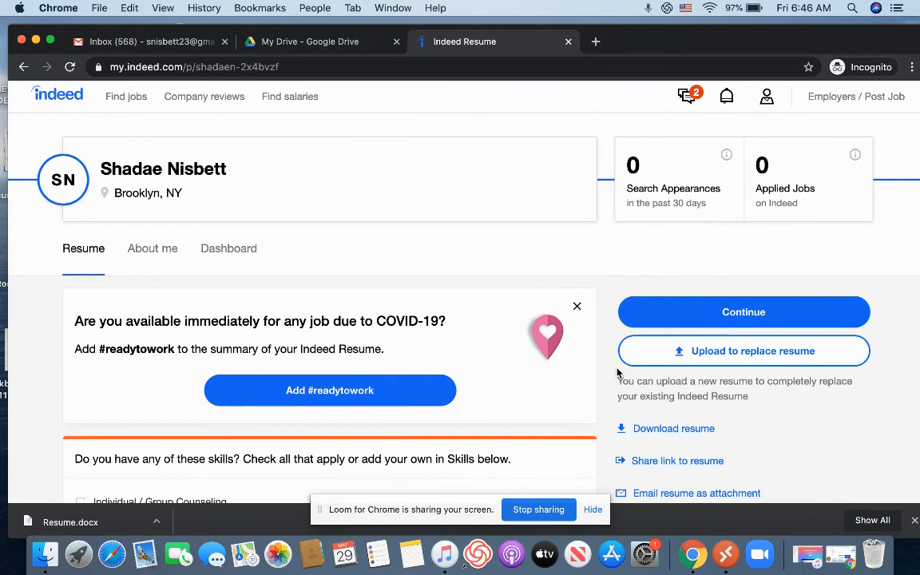
{"action": "mouse_move", "coordinate": [114, 97]}
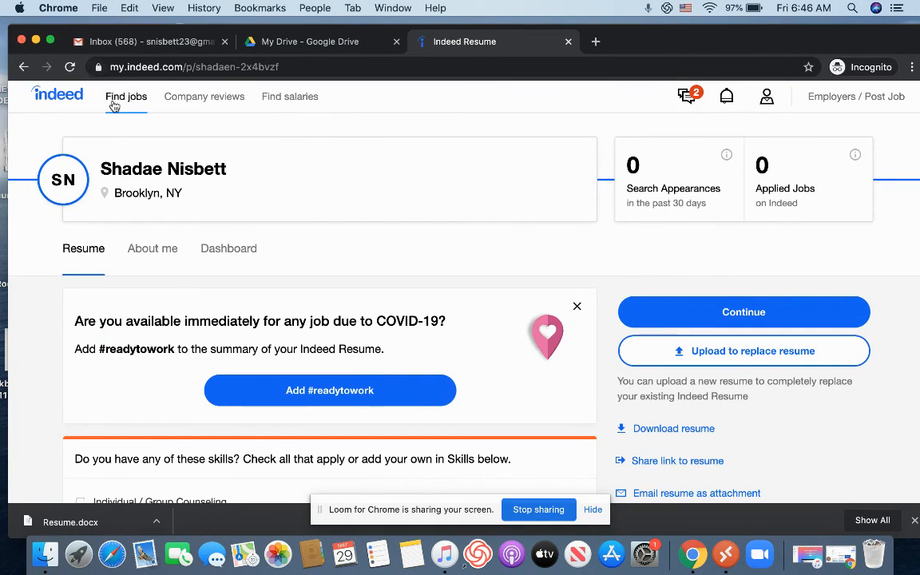